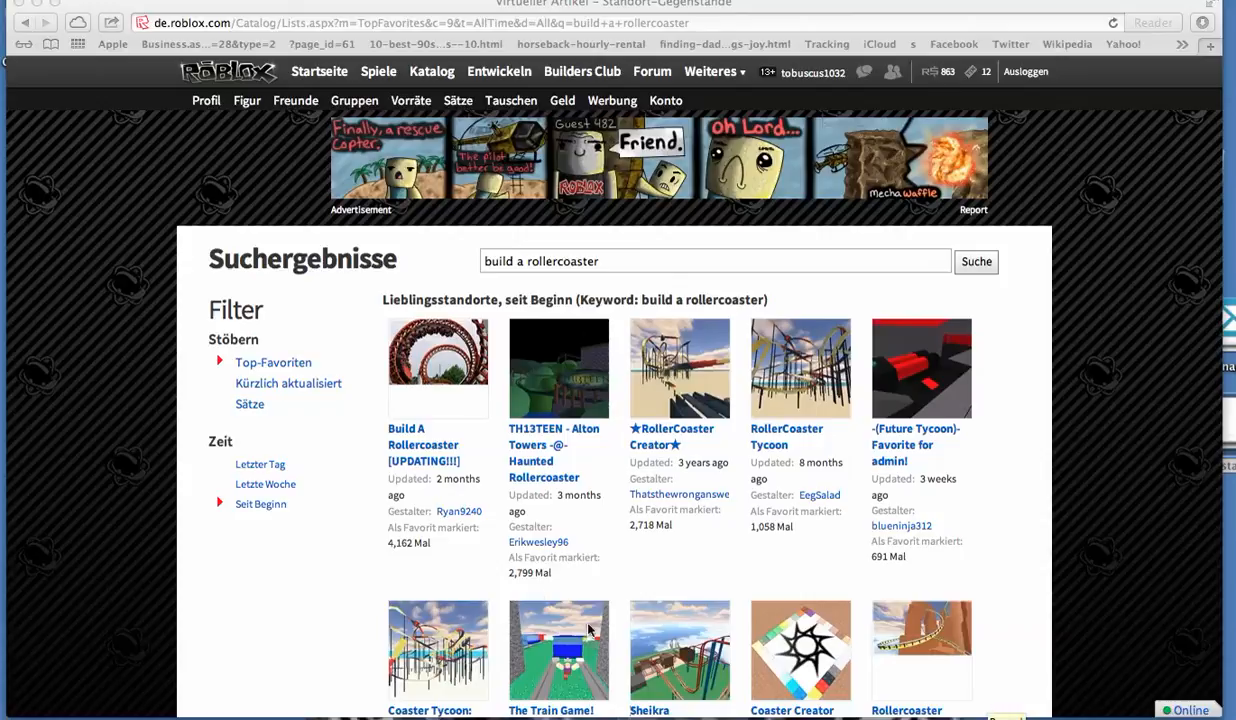
mouse_move(436, 366)
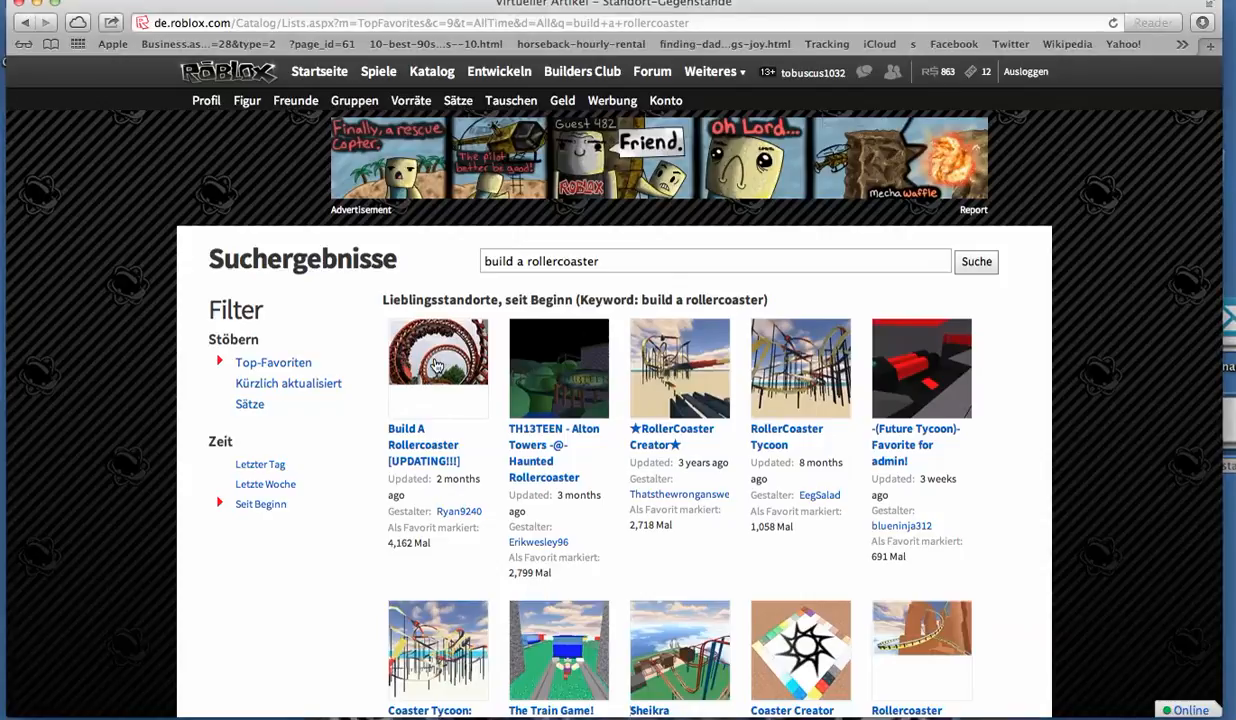
Launch Build A Rollercoaster from its search result via the green Spielen button
left_click(436, 368)
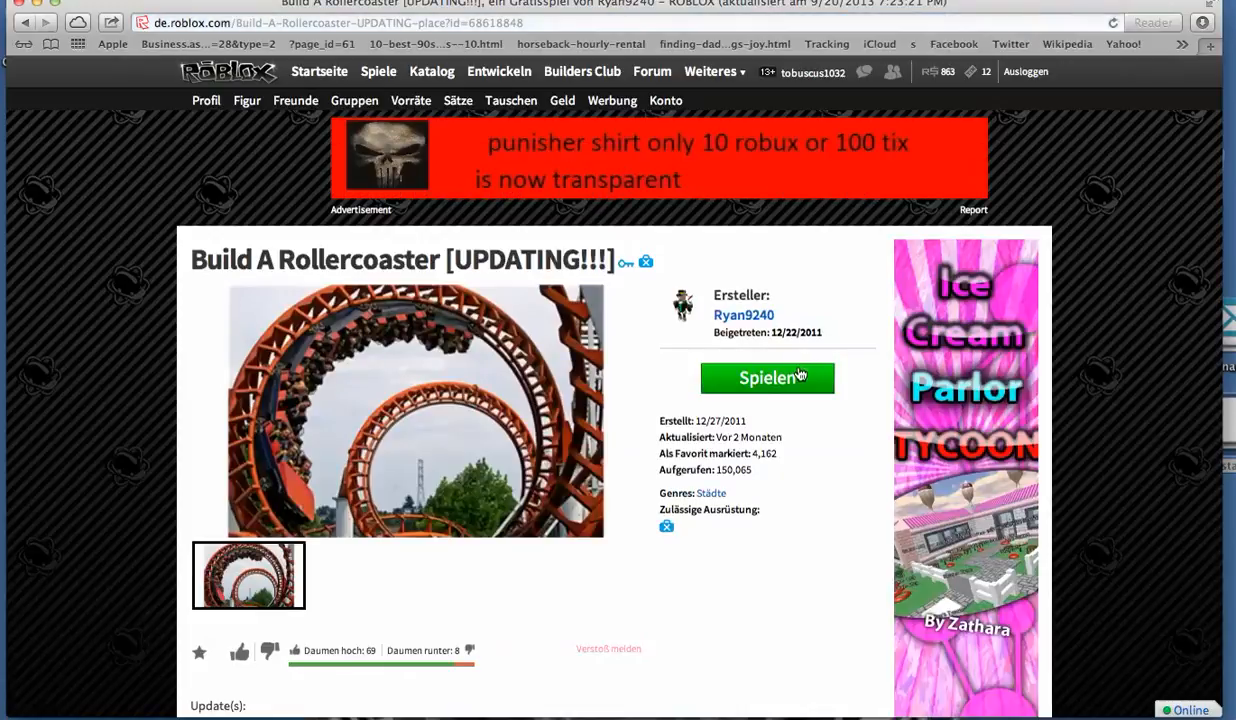
left_click(768, 378)
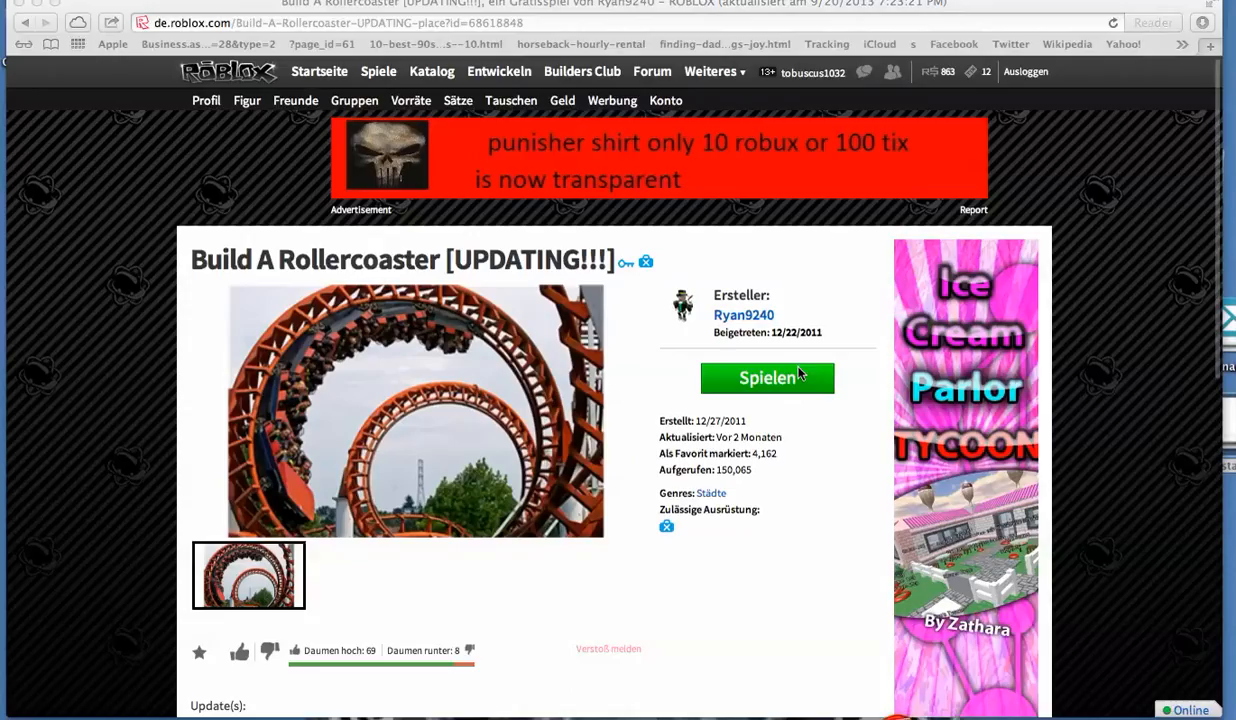
left_click(768, 378)
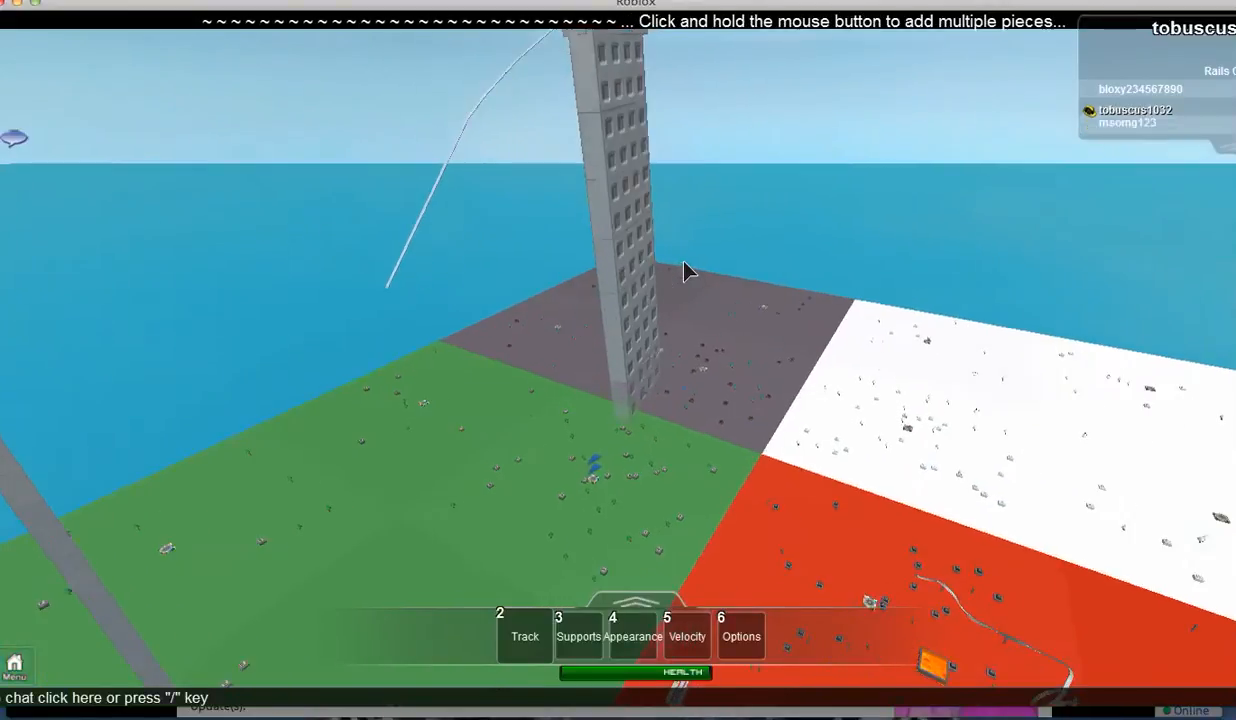
mouse_move(688, 272)
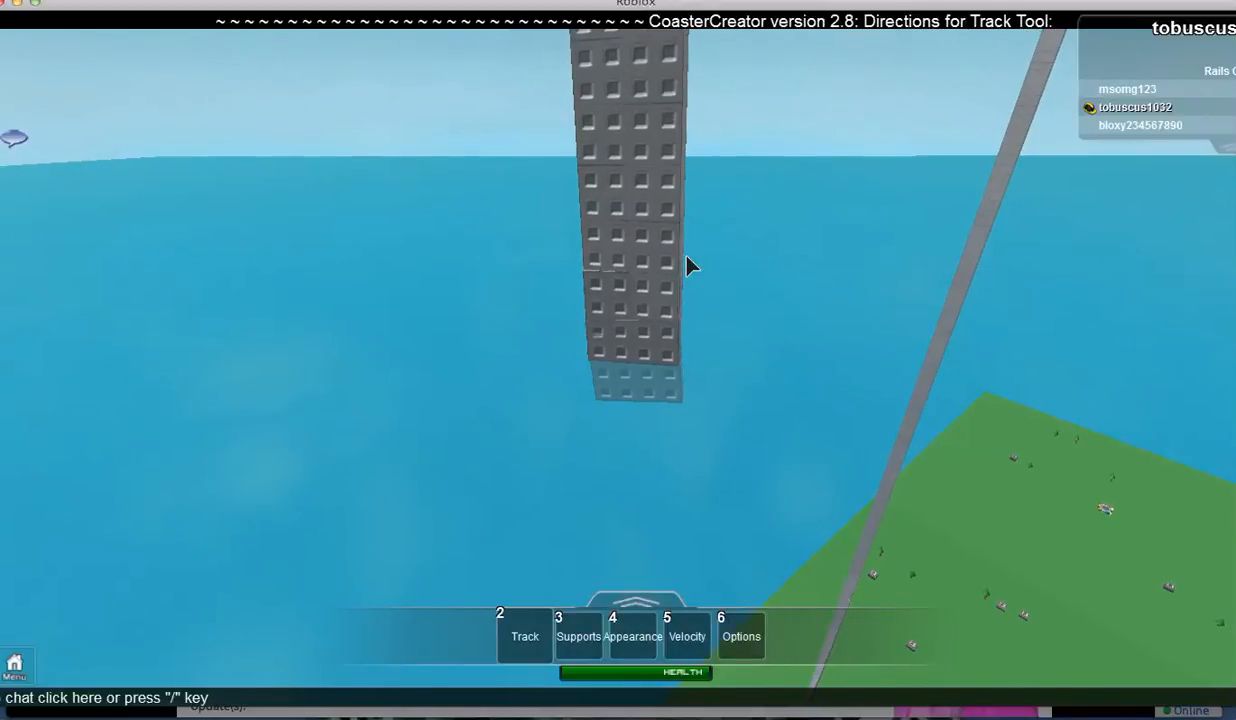
mouse_move(692, 264)
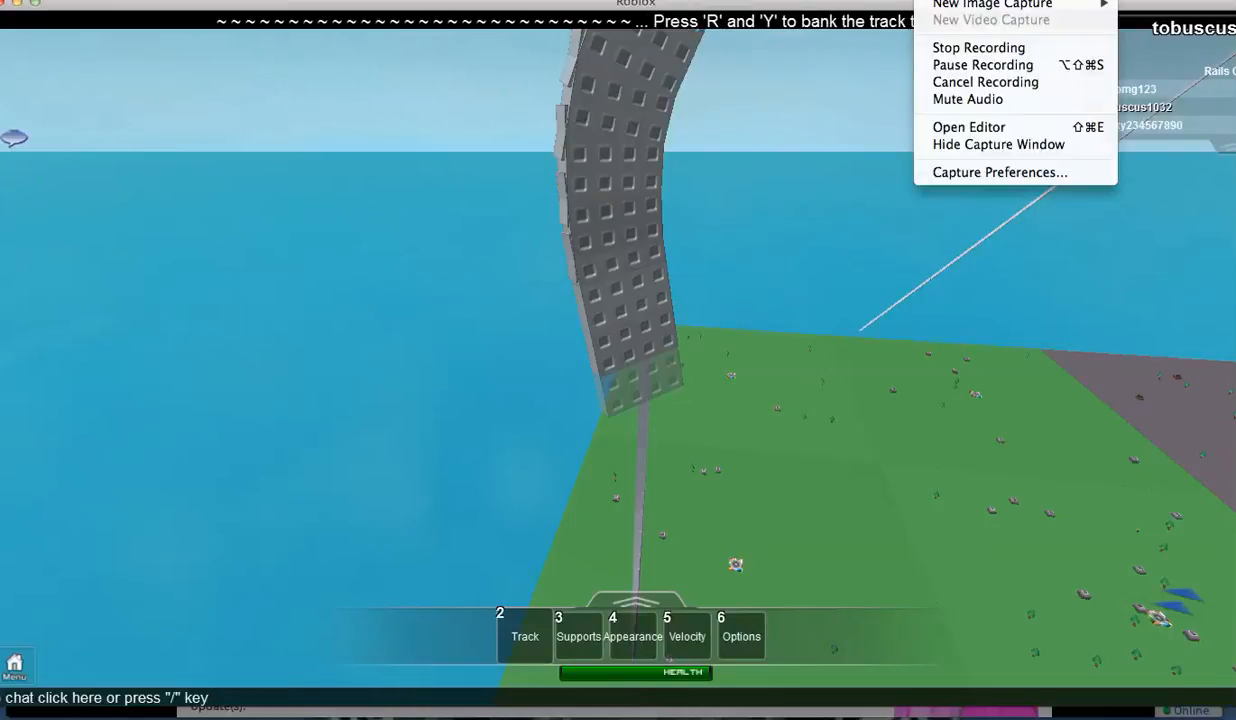
mouse_move(978, 48)
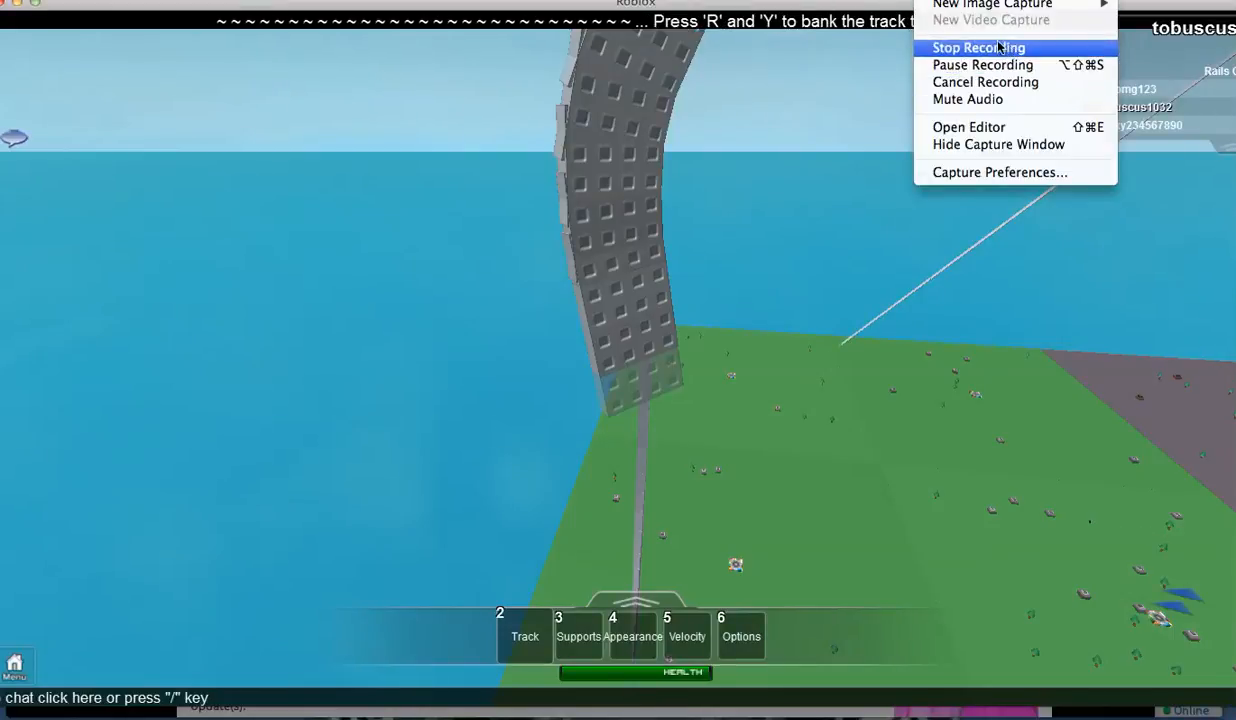